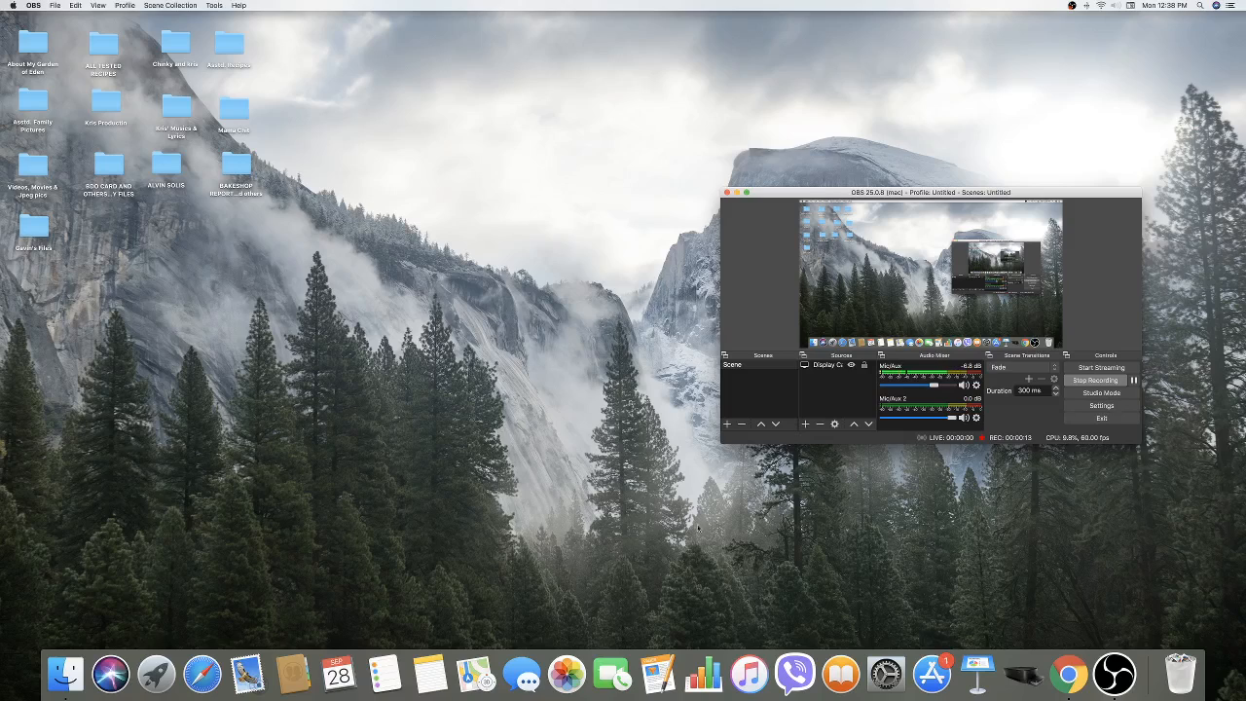
Step: Launch Chrome from the Dock into a new browser window
{"action": "left_click", "coordinate": [1069, 672]}
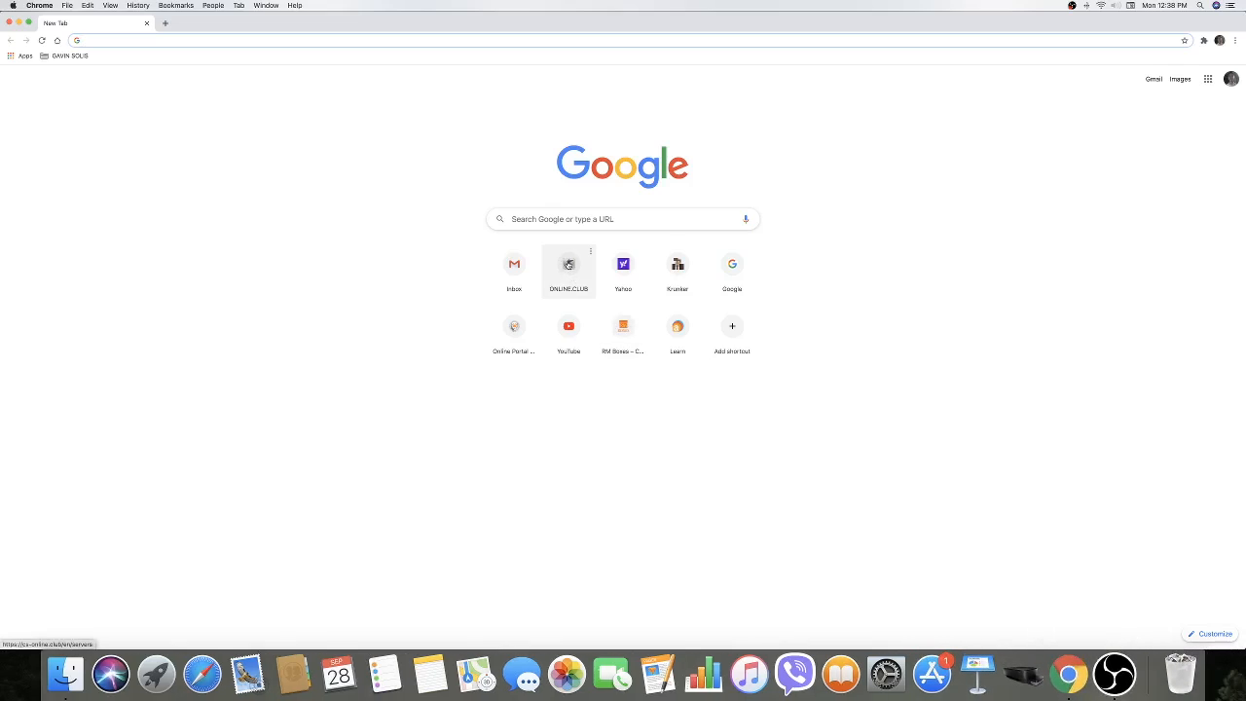
Step: Load the CS-Online.club servers page from the ONLINE.CLUB new-tab shortcut
{"action": "left_click", "coordinate": [567, 264]}
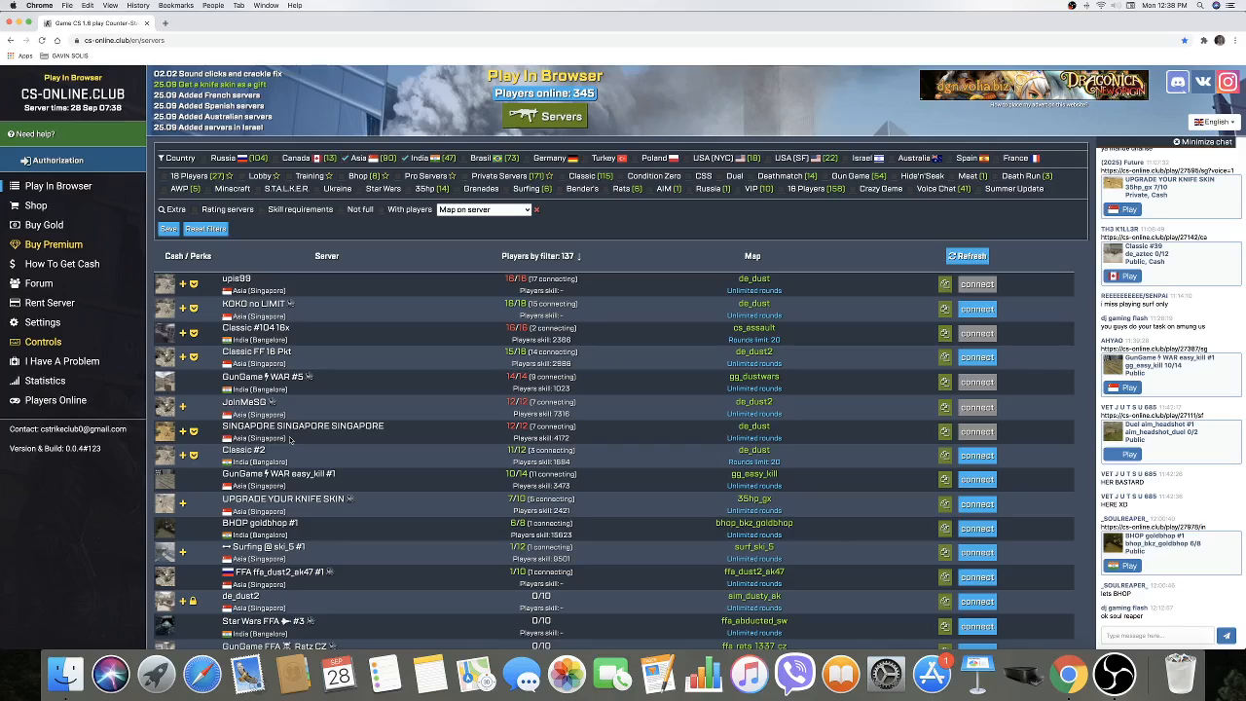
{"action": "mouse_move", "coordinate": [331, 400]}
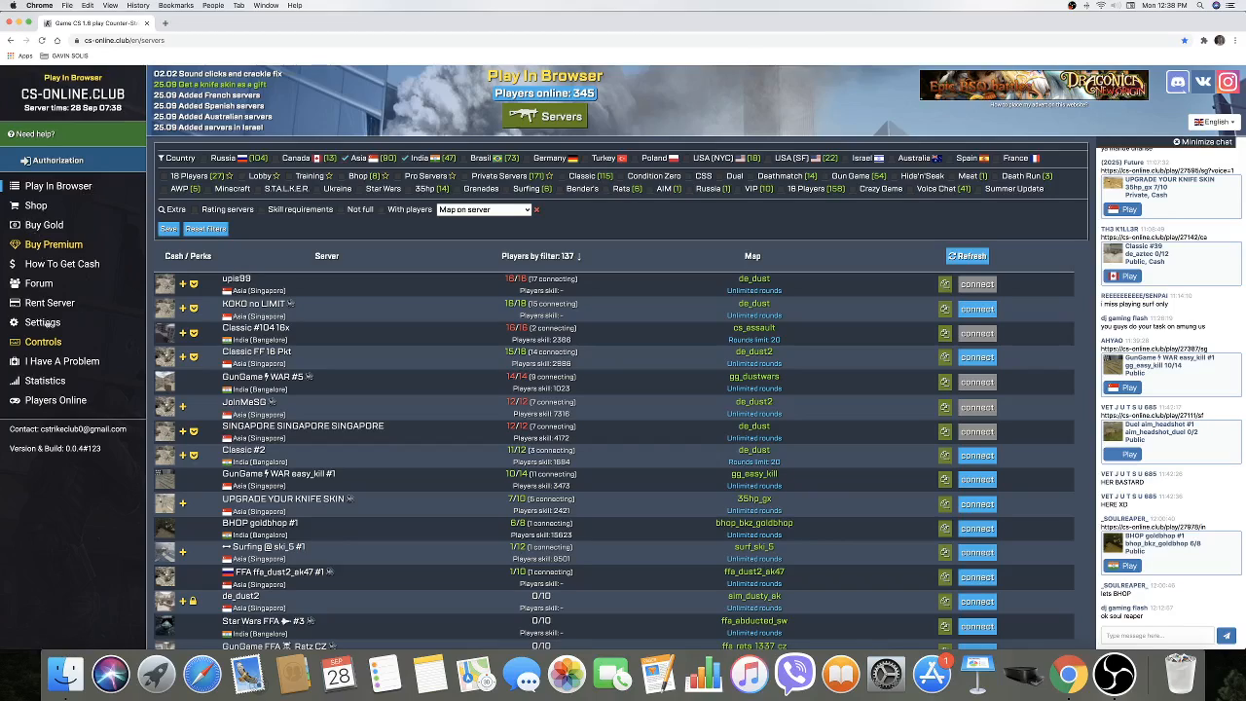
Step: Open Settings to view player name, knife, sensitivity and video options
{"action": "left_click", "coordinate": [42, 322]}
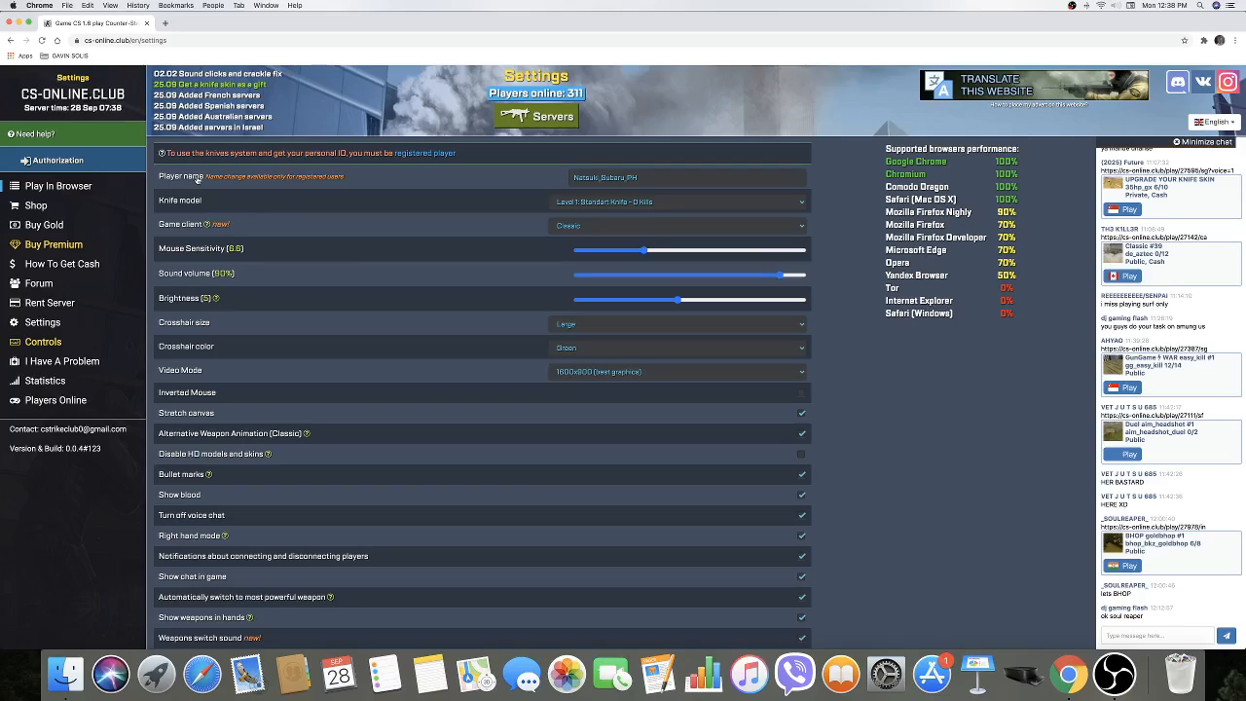
{"action": "mouse_move", "coordinate": [196, 208]}
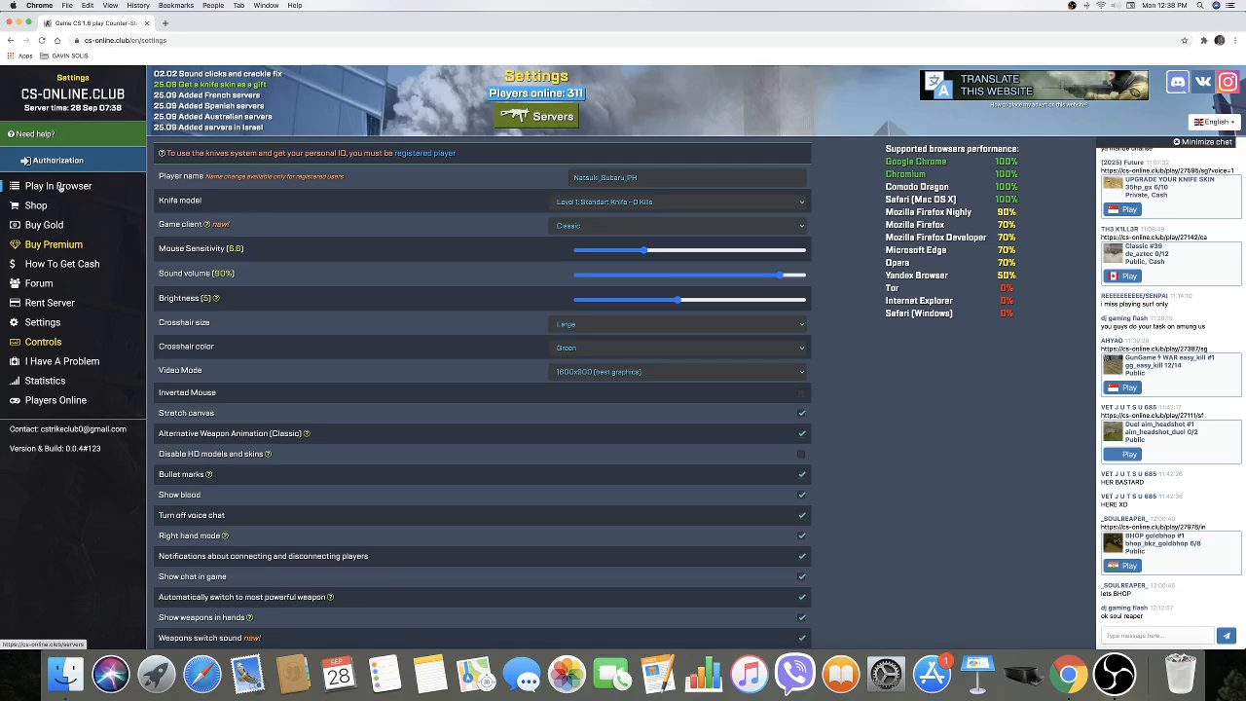
Step: Return to Play In Browser and connect to a de_dust server
{"action": "left_click", "coordinate": [58, 186]}
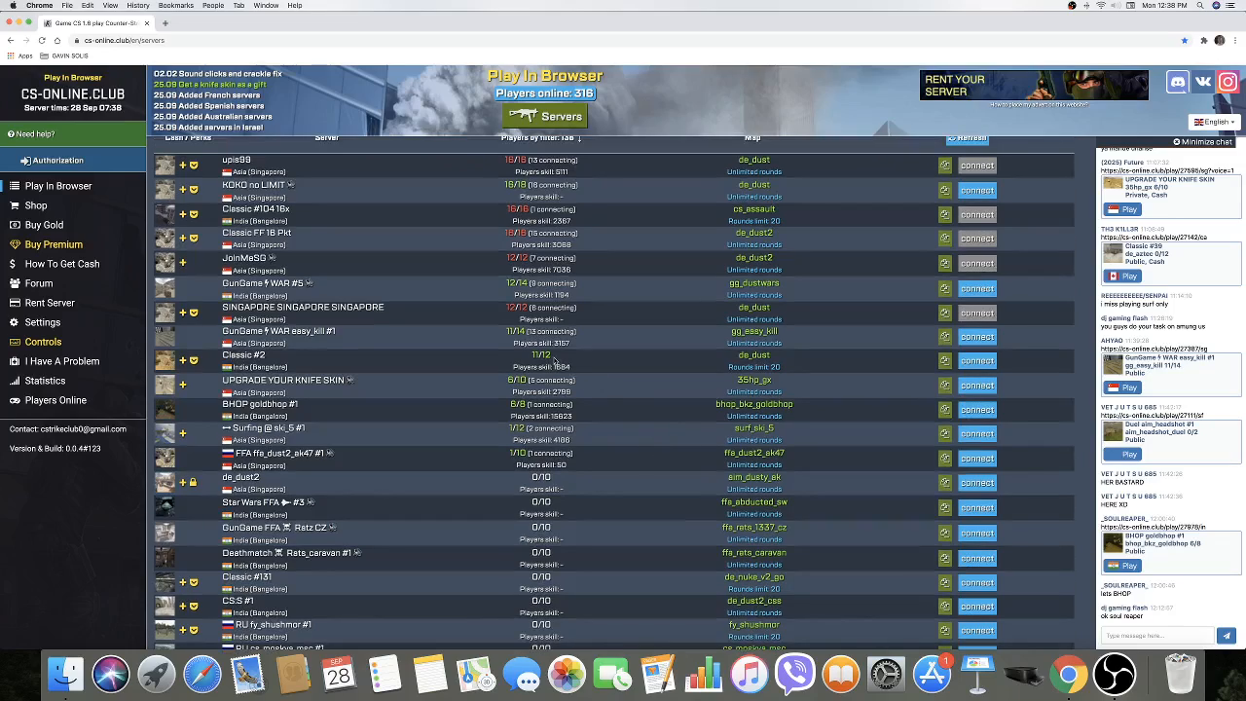
{"action": "mouse_move", "coordinate": [856, 374]}
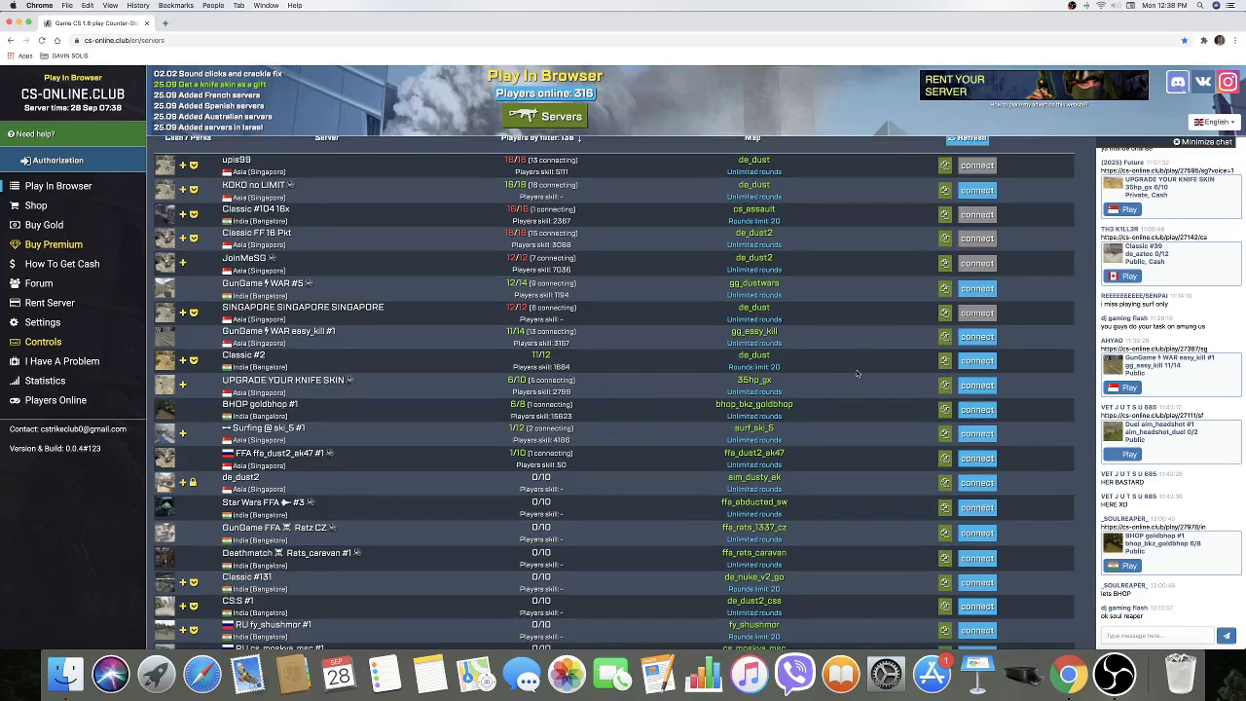
{"action": "left_click", "coordinate": [976, 361]}
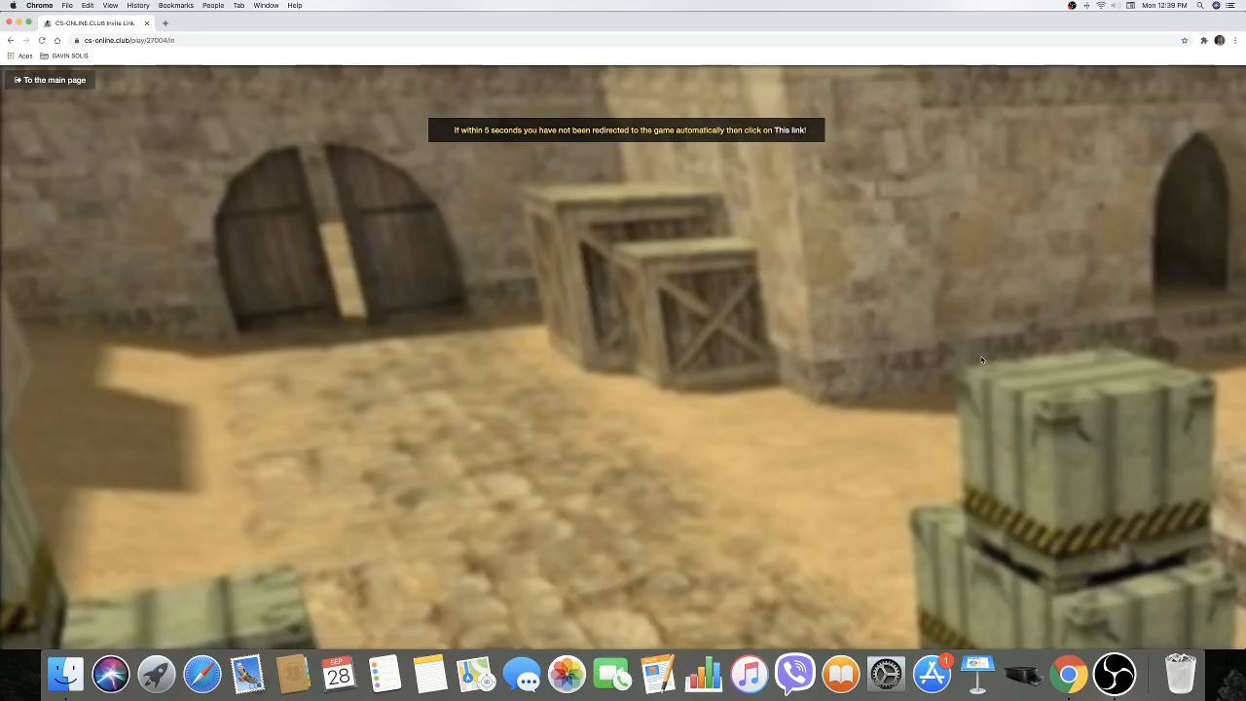
Step: Skip the redirect into the de_dust match and check the macOS sound output device
{"action": "left_click", "coordinate": [788, 130]}
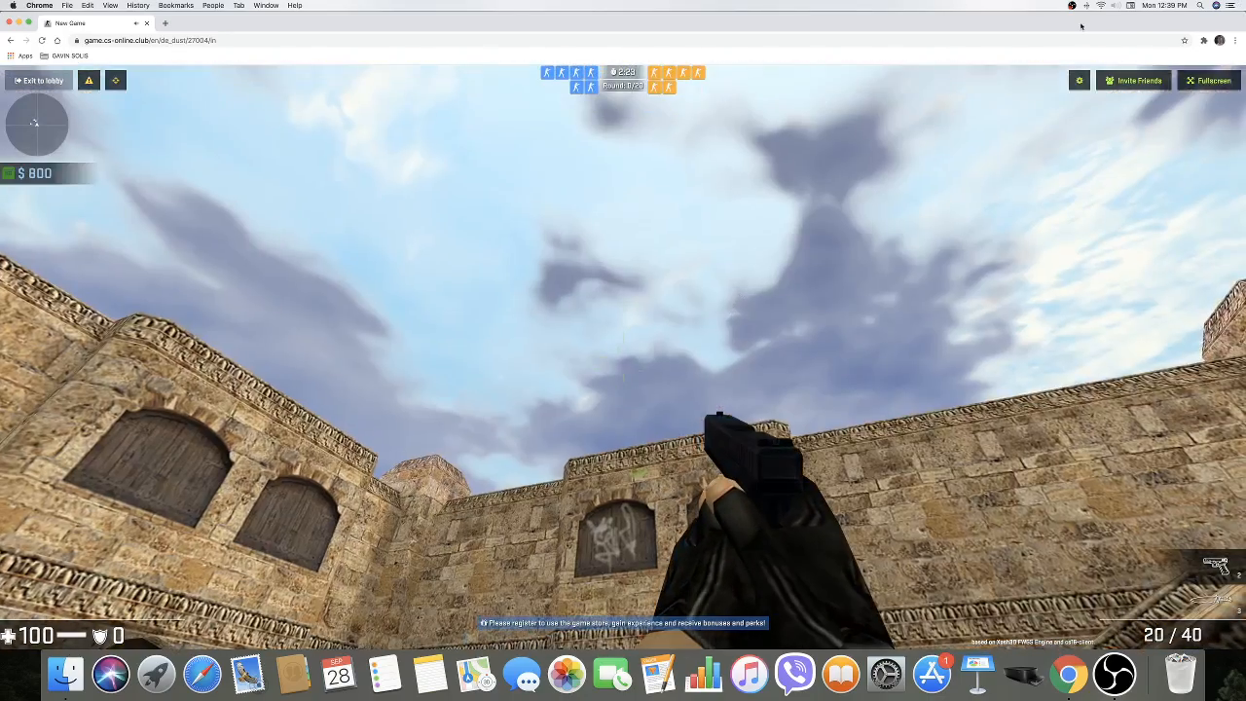
{"action": "left_click", "coordinate": [1100, 6]}
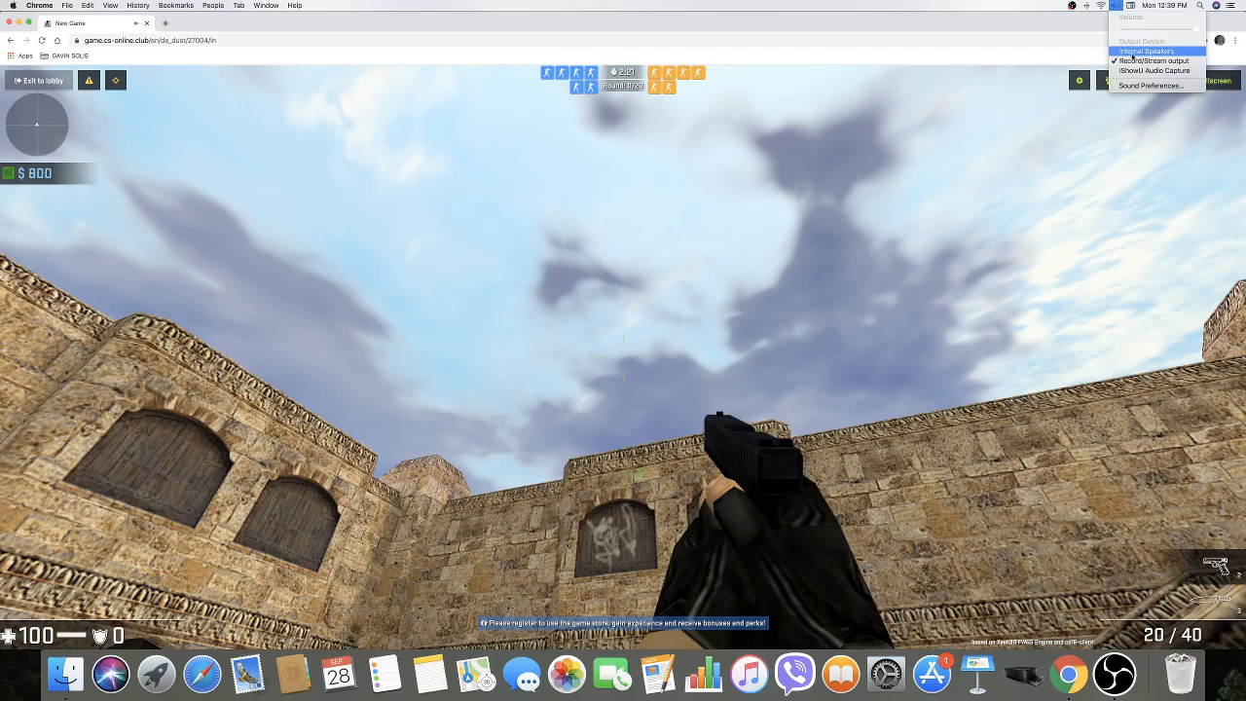